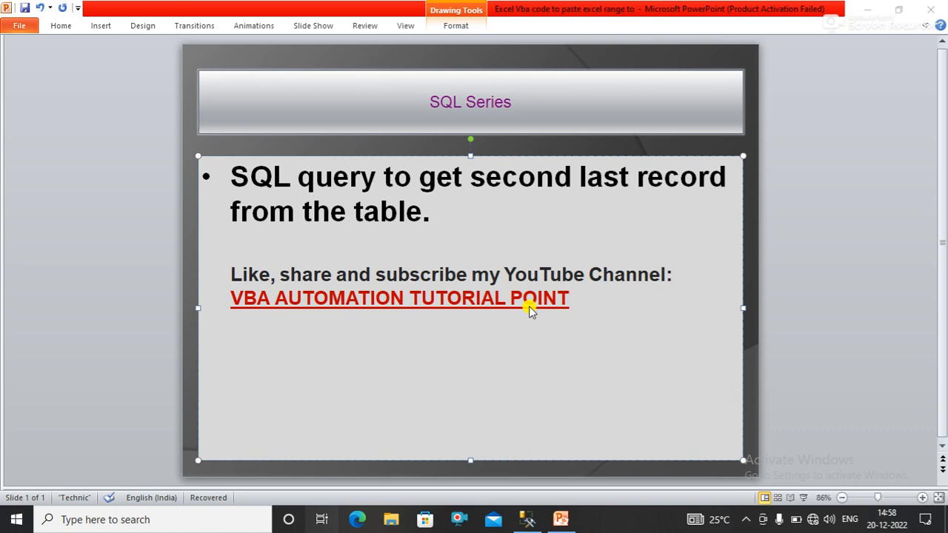
pyautogui.moveTo(590, 363)
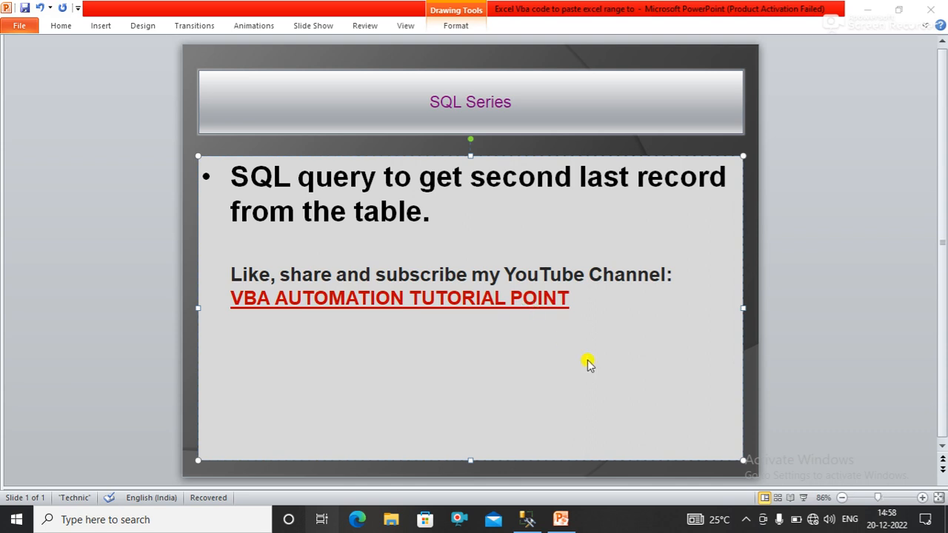
# - Write SELECT TOP 1 * FROM (SELECT TOP 2 * FROM TblGender ORDER BY ID DESC) on a new line
pyautogui.click(526, 518)
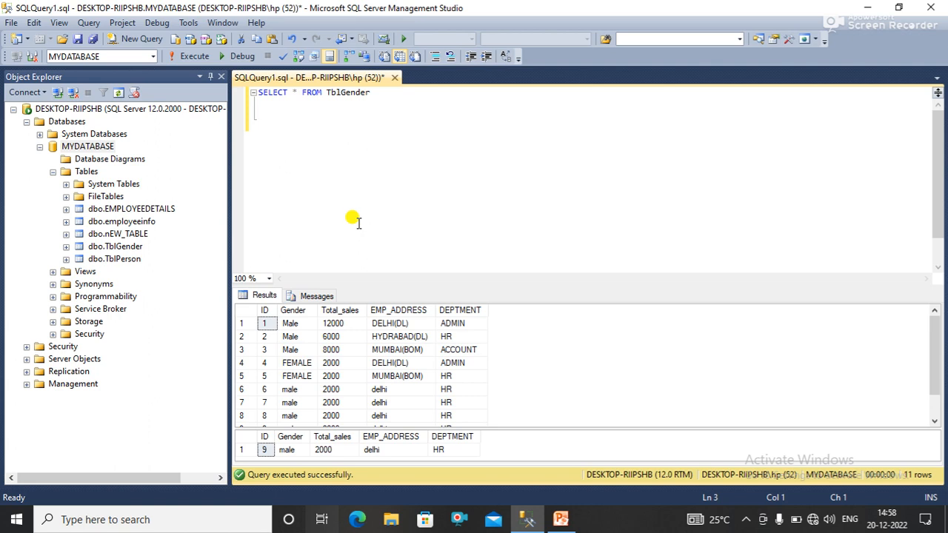
pyautogui.moveTo(767, 397)
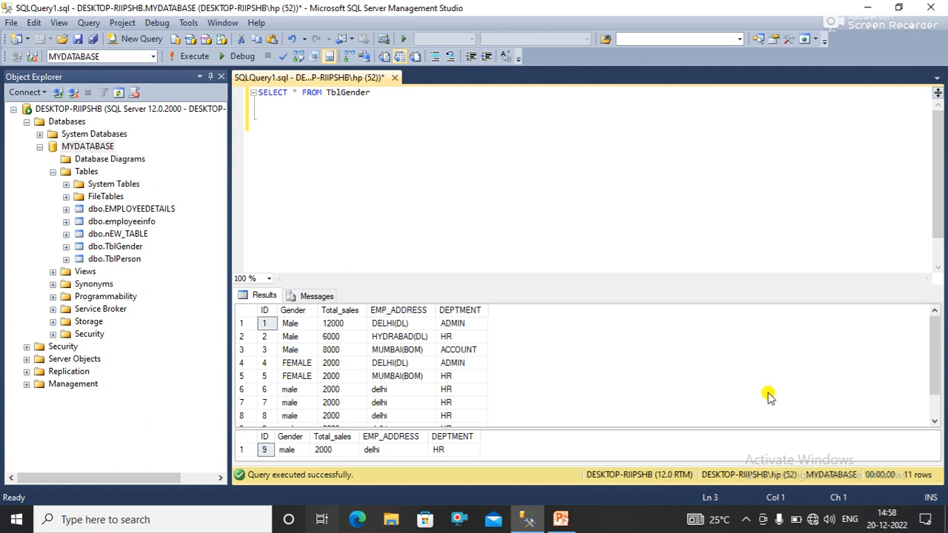
pyautogui.scroll(-3)
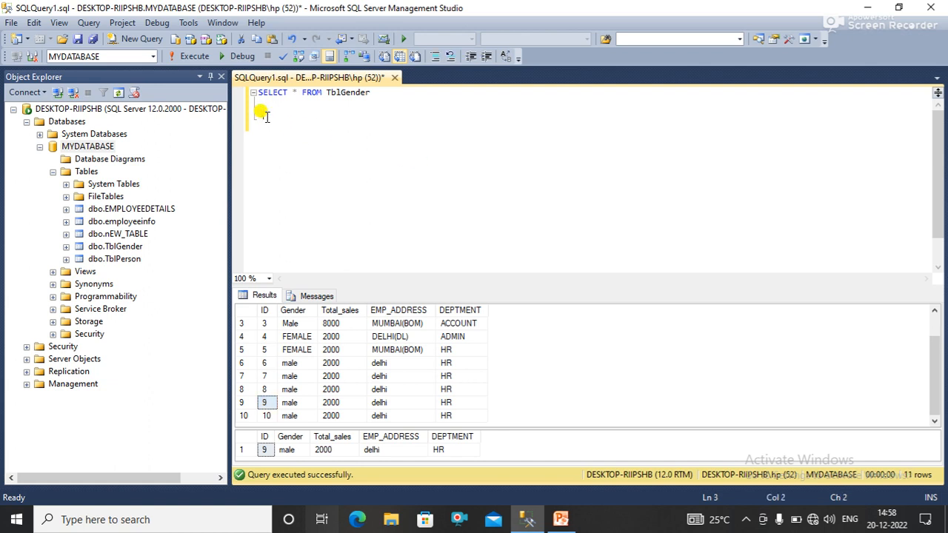
pyautogui.write('LE')
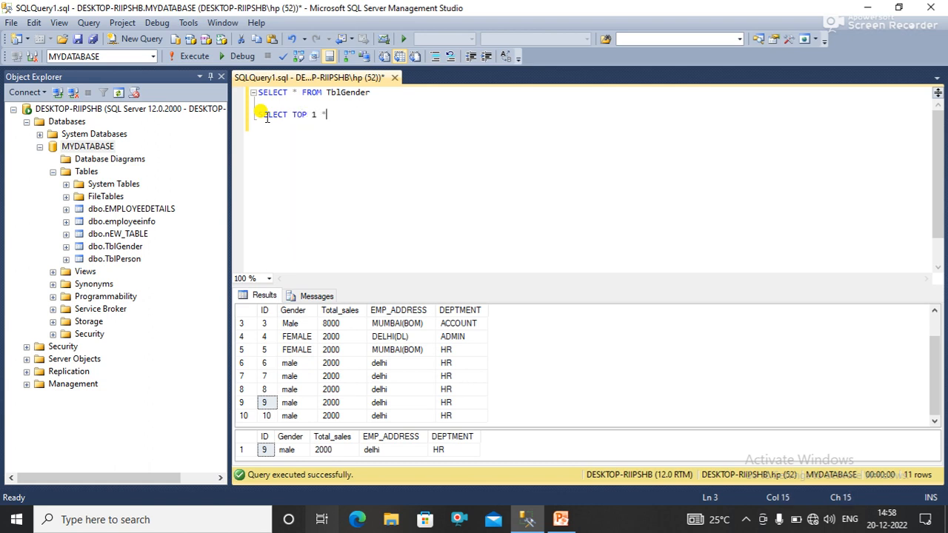
pyautogui.write('FROM')
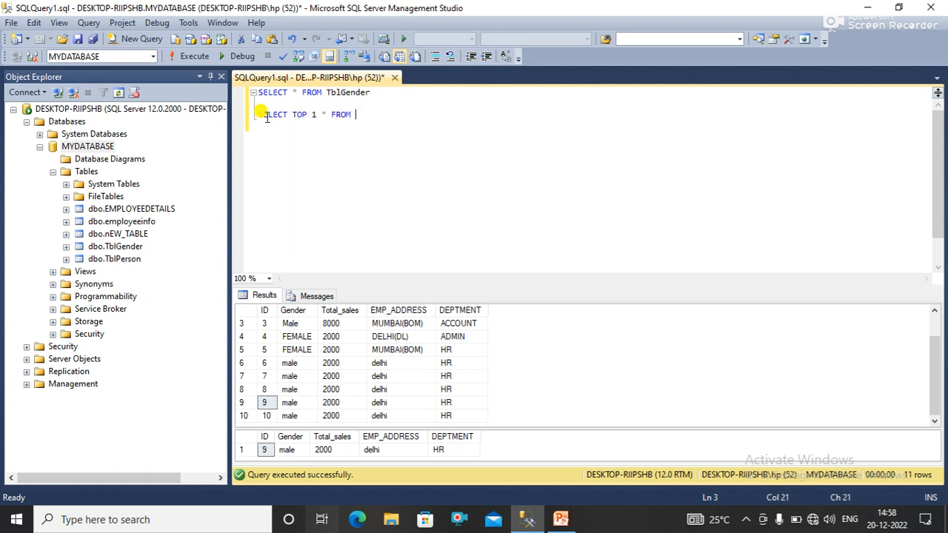
pyautogui.write('(SELEC')
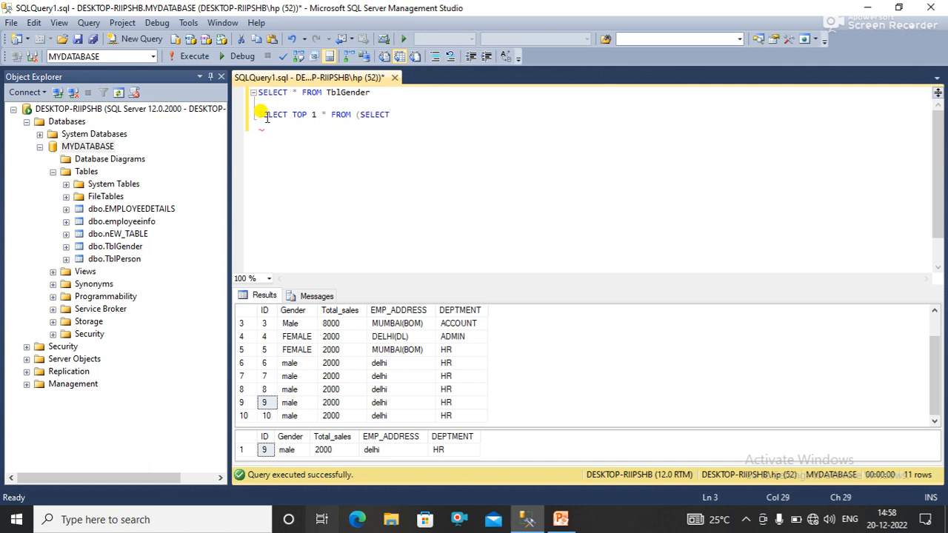
pyautogui.write('TOP 2')
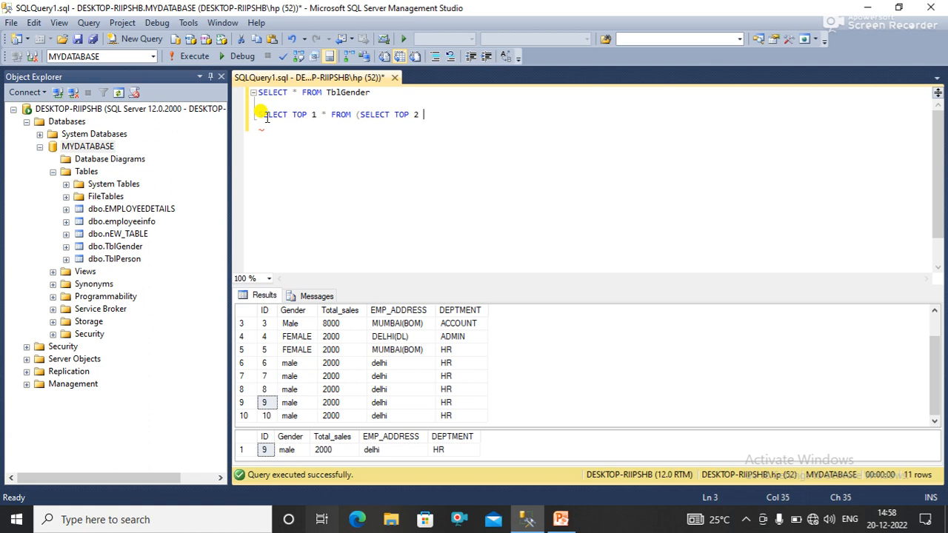
pyautogui.write('FROM')
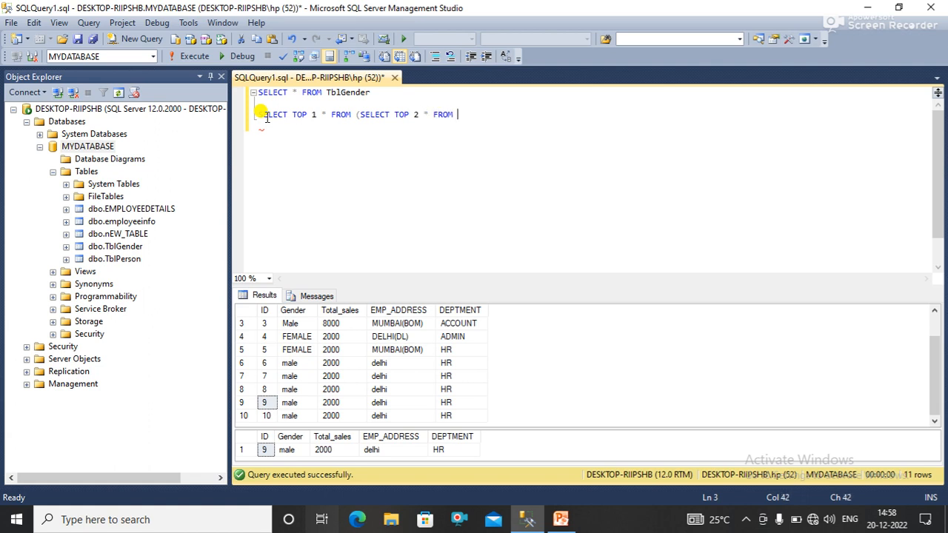
pyautogui.write('TB')
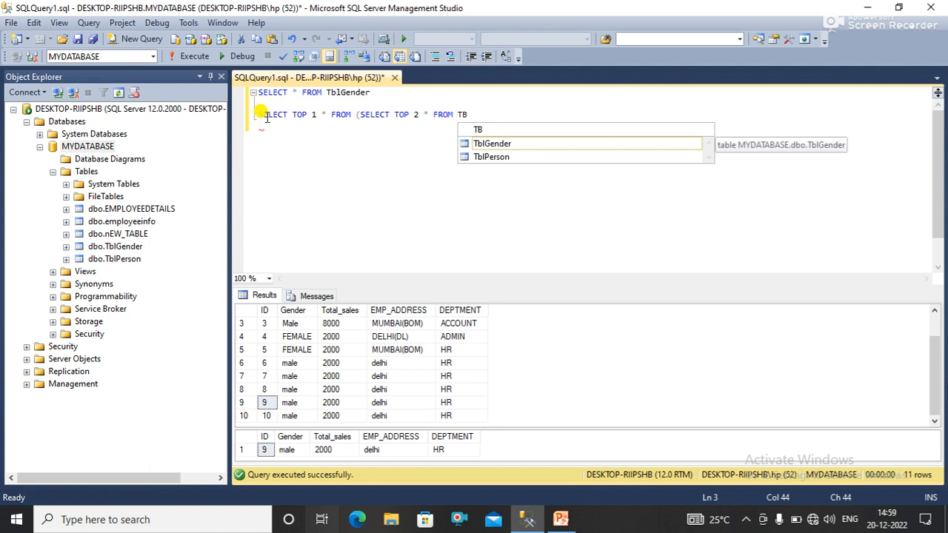
pyautogui.write('TblGender O')
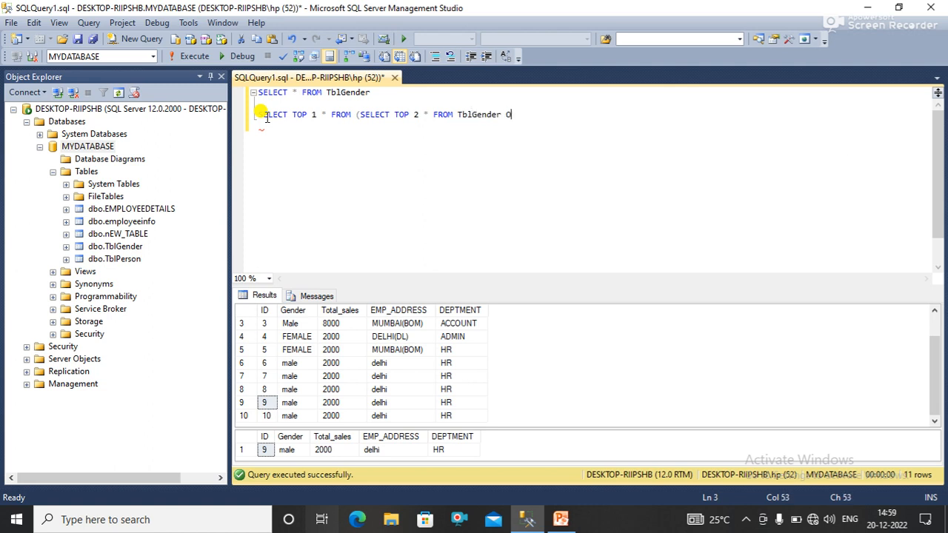
pyautogui.write('RDER BY')
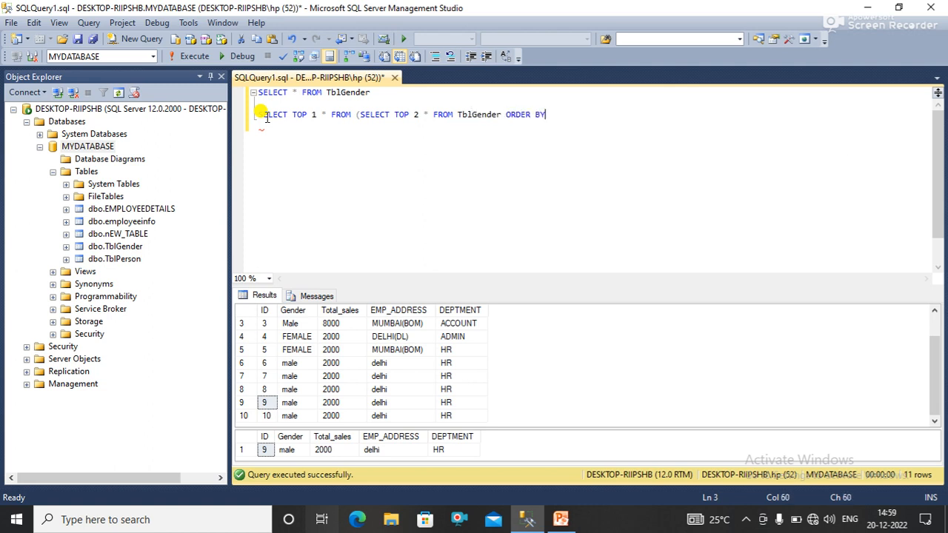
pyautogui.write('ID DE')
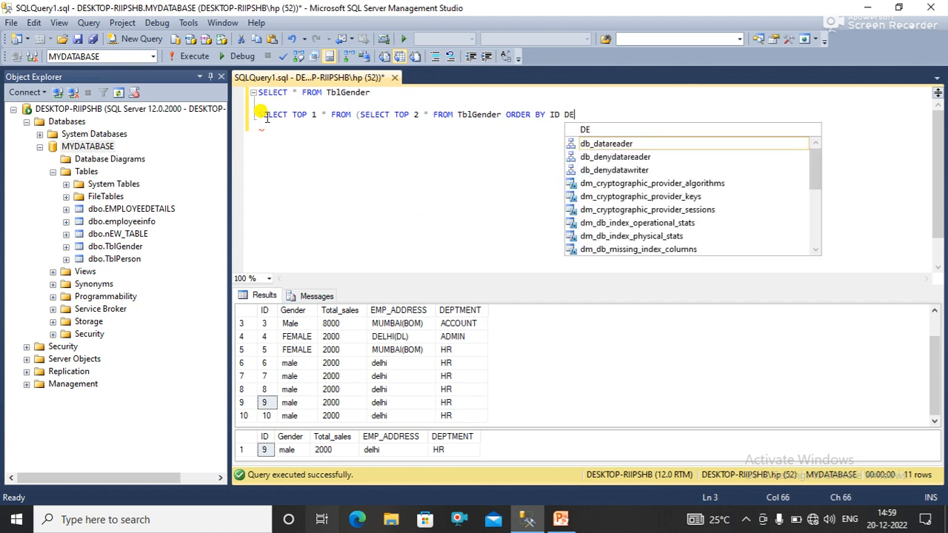
pyautogui.write('S')
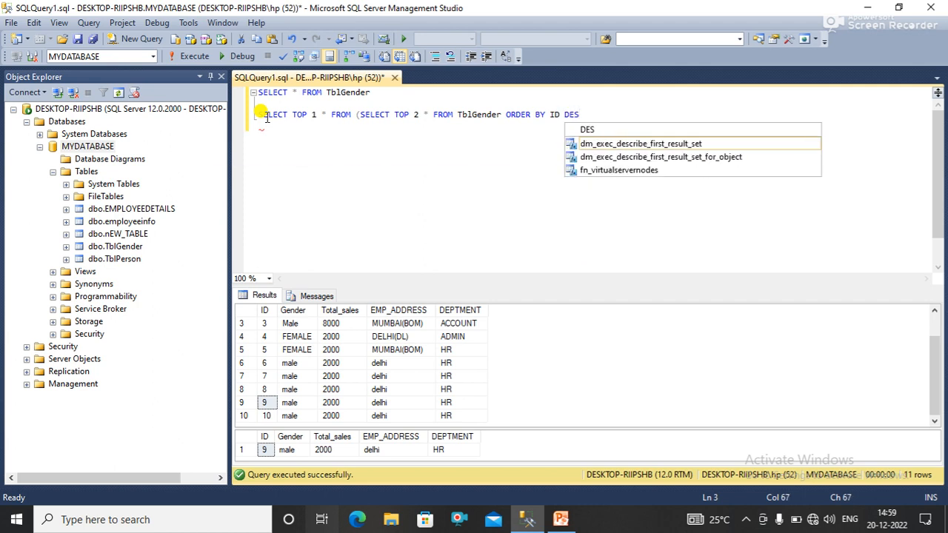
pyautogui.write('C')
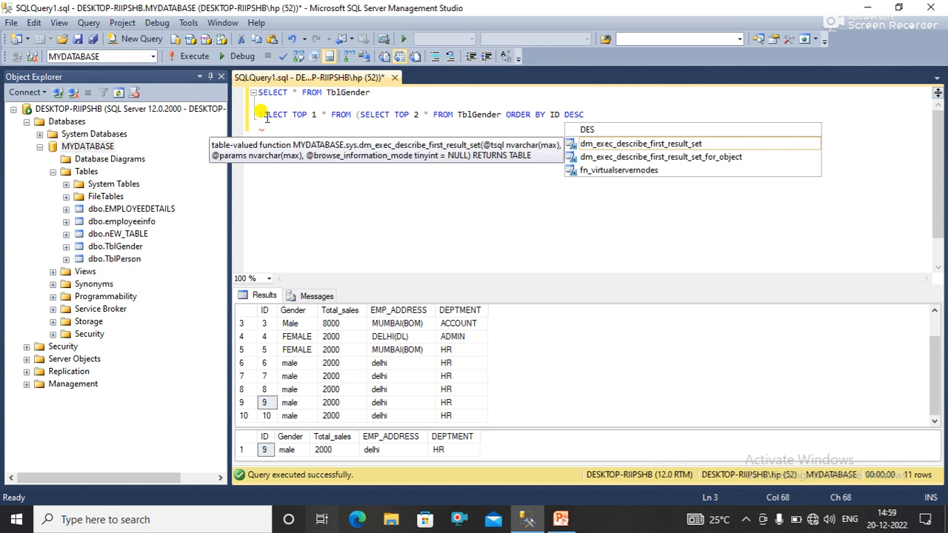
# - Alias the subquery NEW_TAB and finish with ORDER BY ID, correcting the misspelled ORDER
pyautogui.write('NEW')
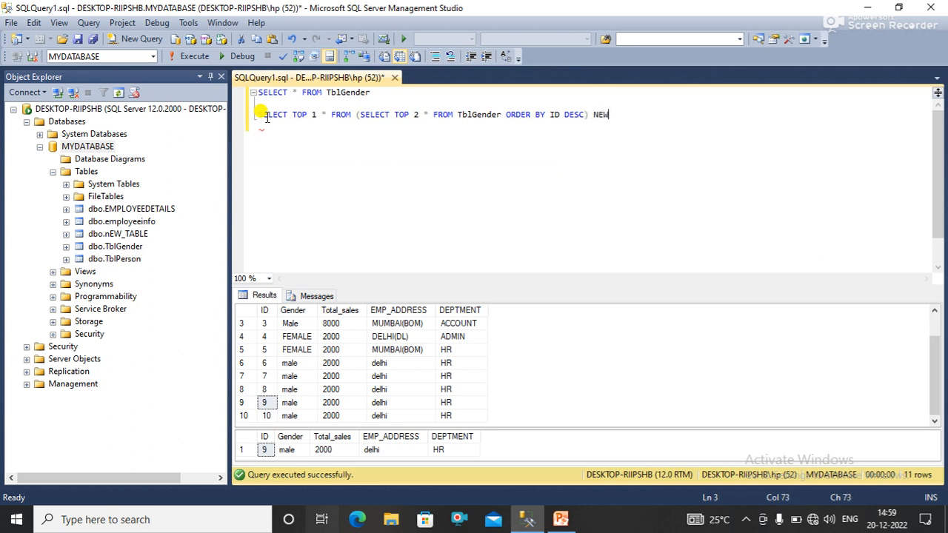
pyautogui.write('_TAB')
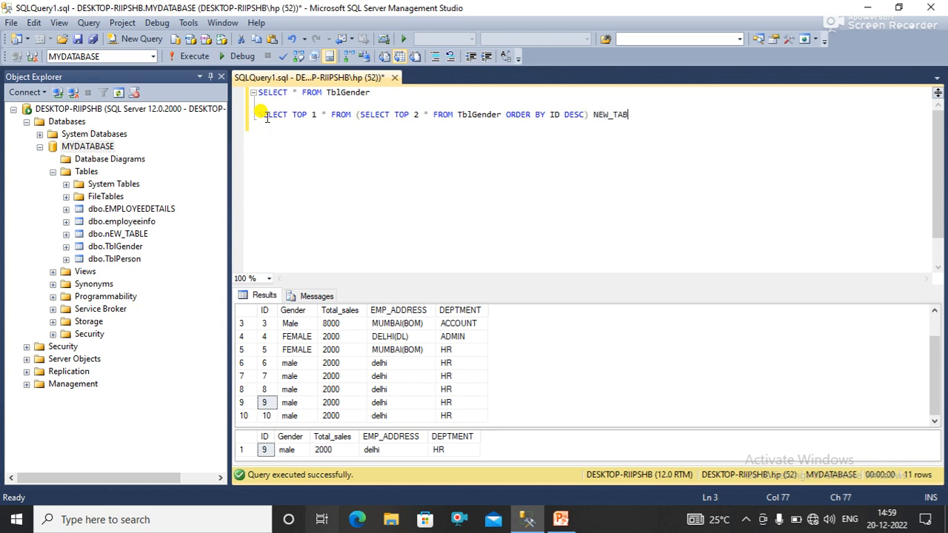
pyautogui.write('OREDER')
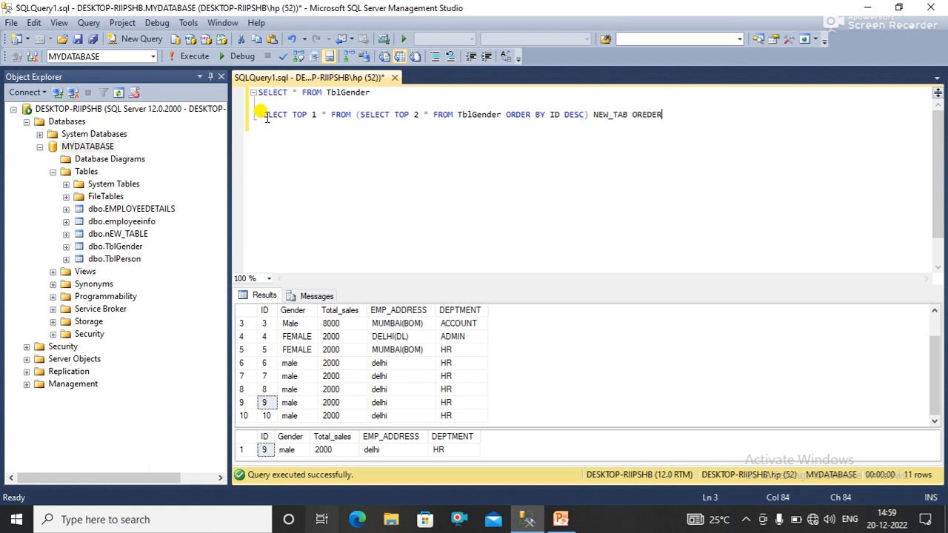
pyautogui.write('BY')
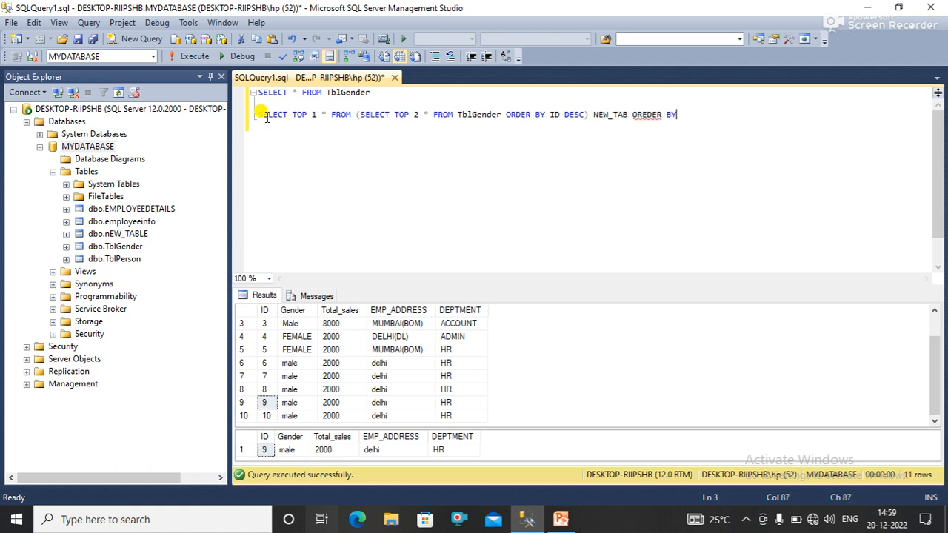
pyautogui.press('BackSpace')
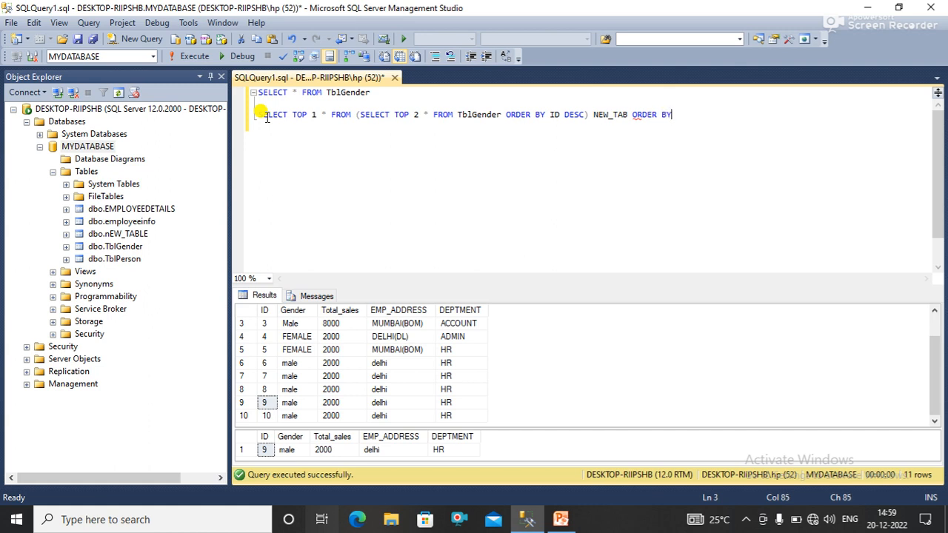
pyautogui.write('ID')
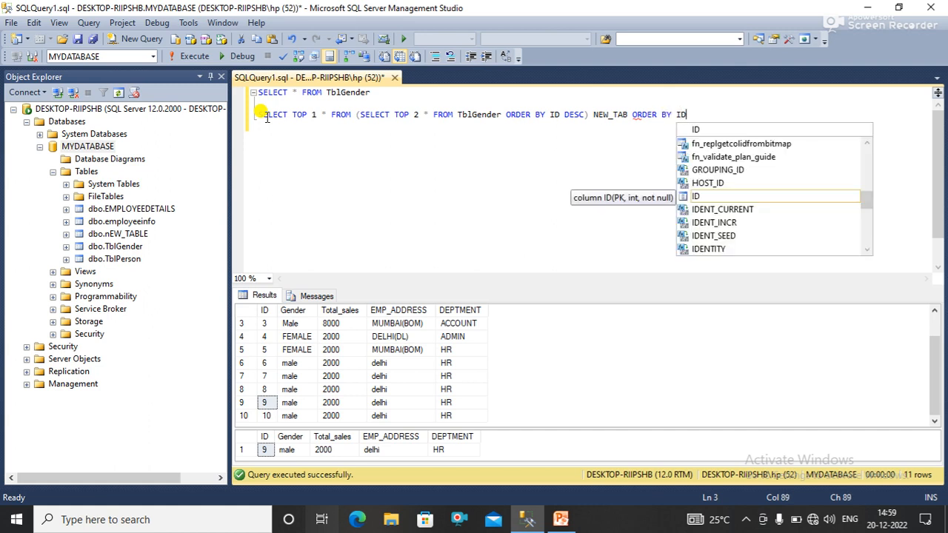
pyautogui.moveTo(498, 132)
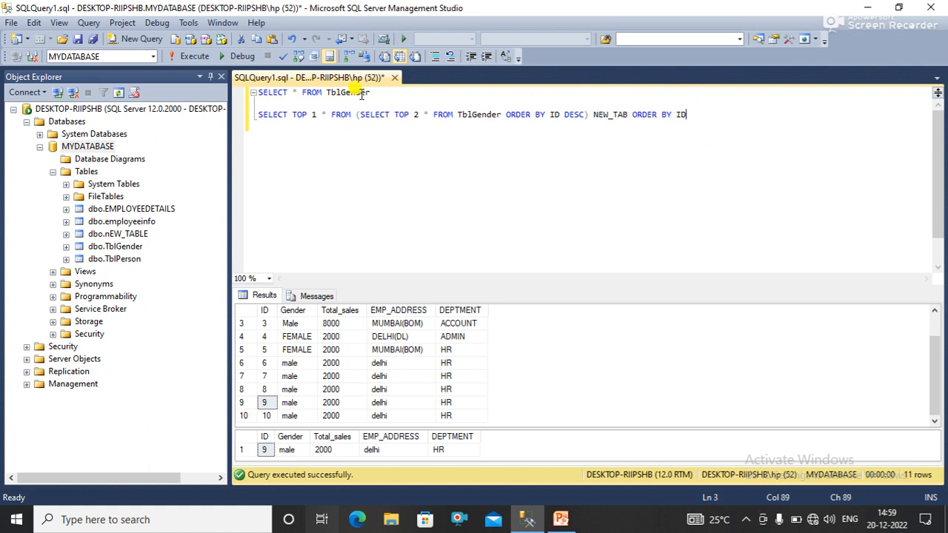
# - Execute both queries and view the second result set showing the single row with ID 9
pyautogui.doubleClick(344, 92)
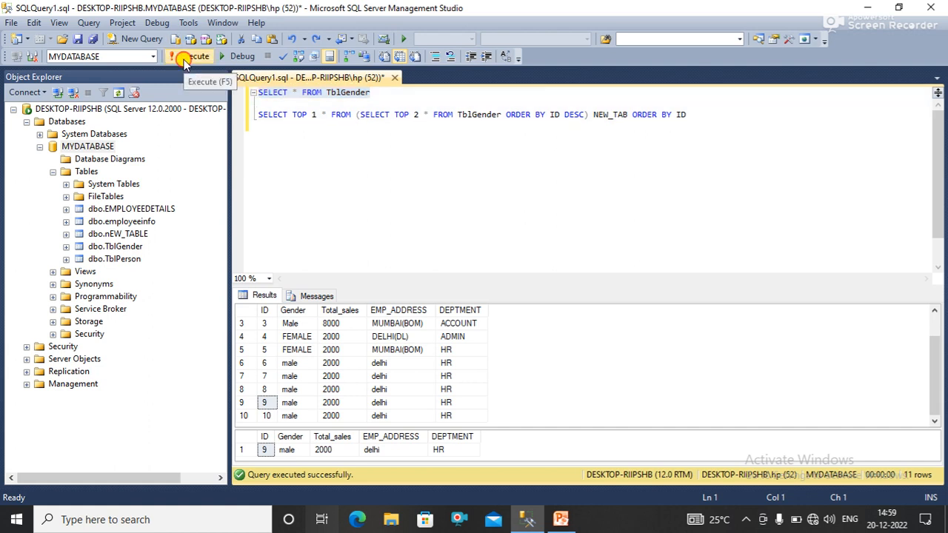
pyautogui.click(175, 57)
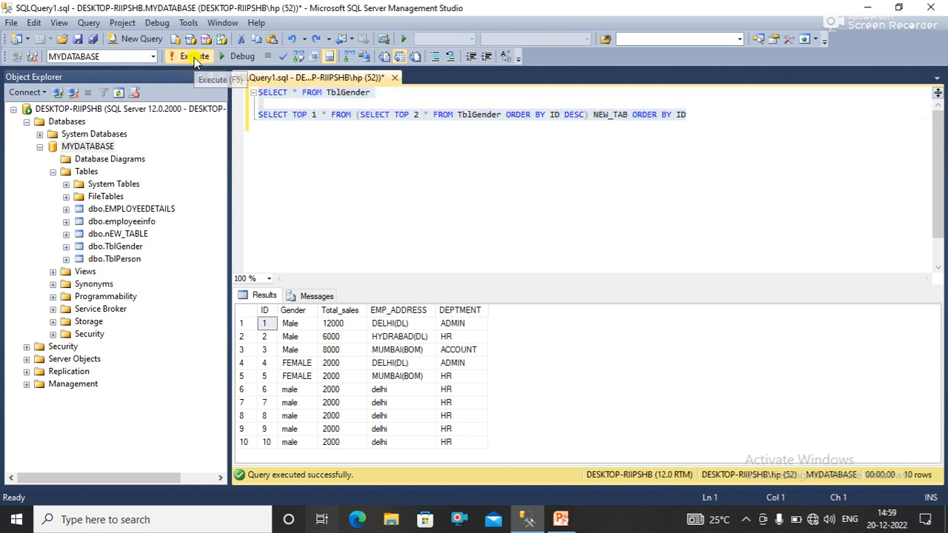
pyautogui.click(192, 56)
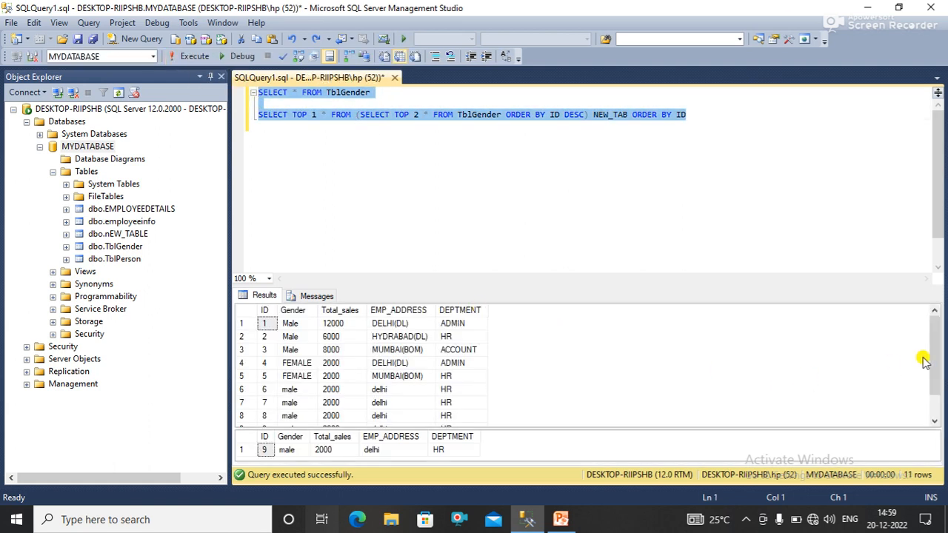
pyautogui.scroll(-3)
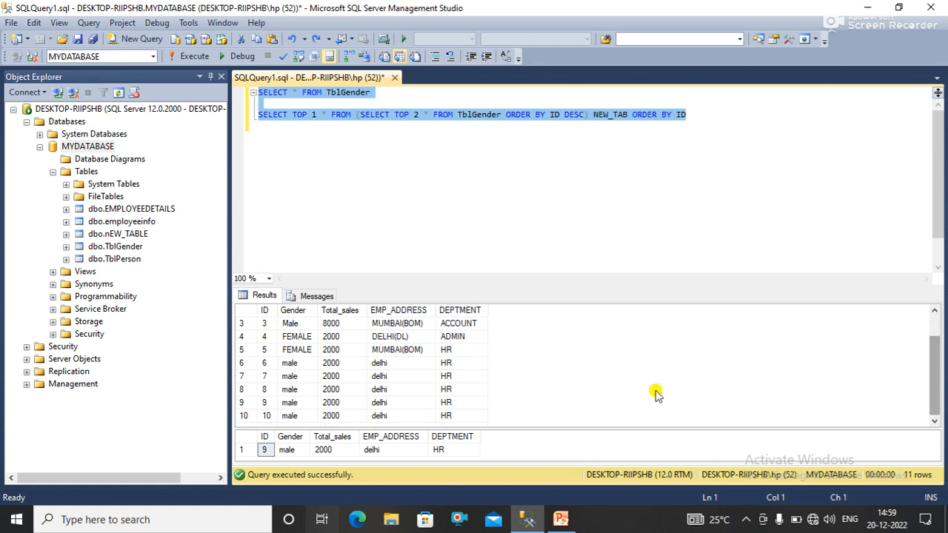
pyautogui.moveTo(405, 437)
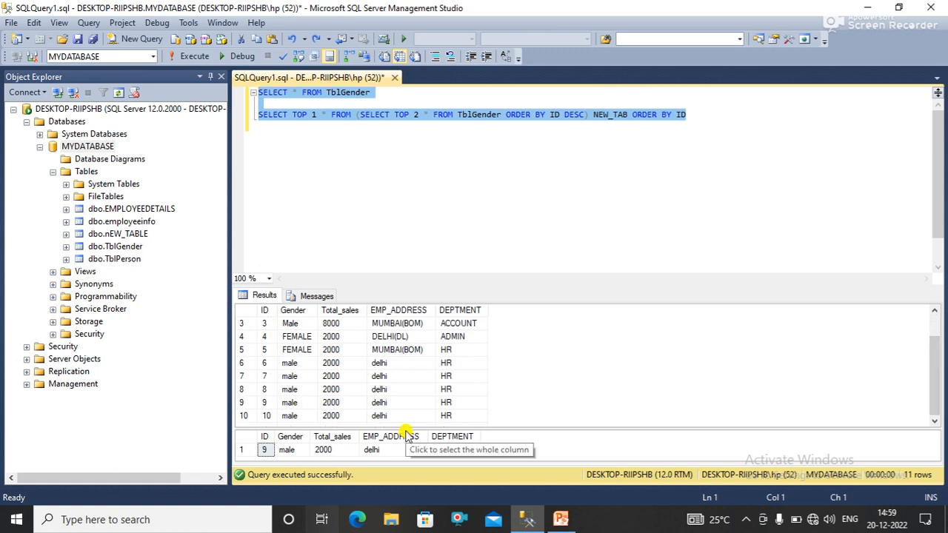